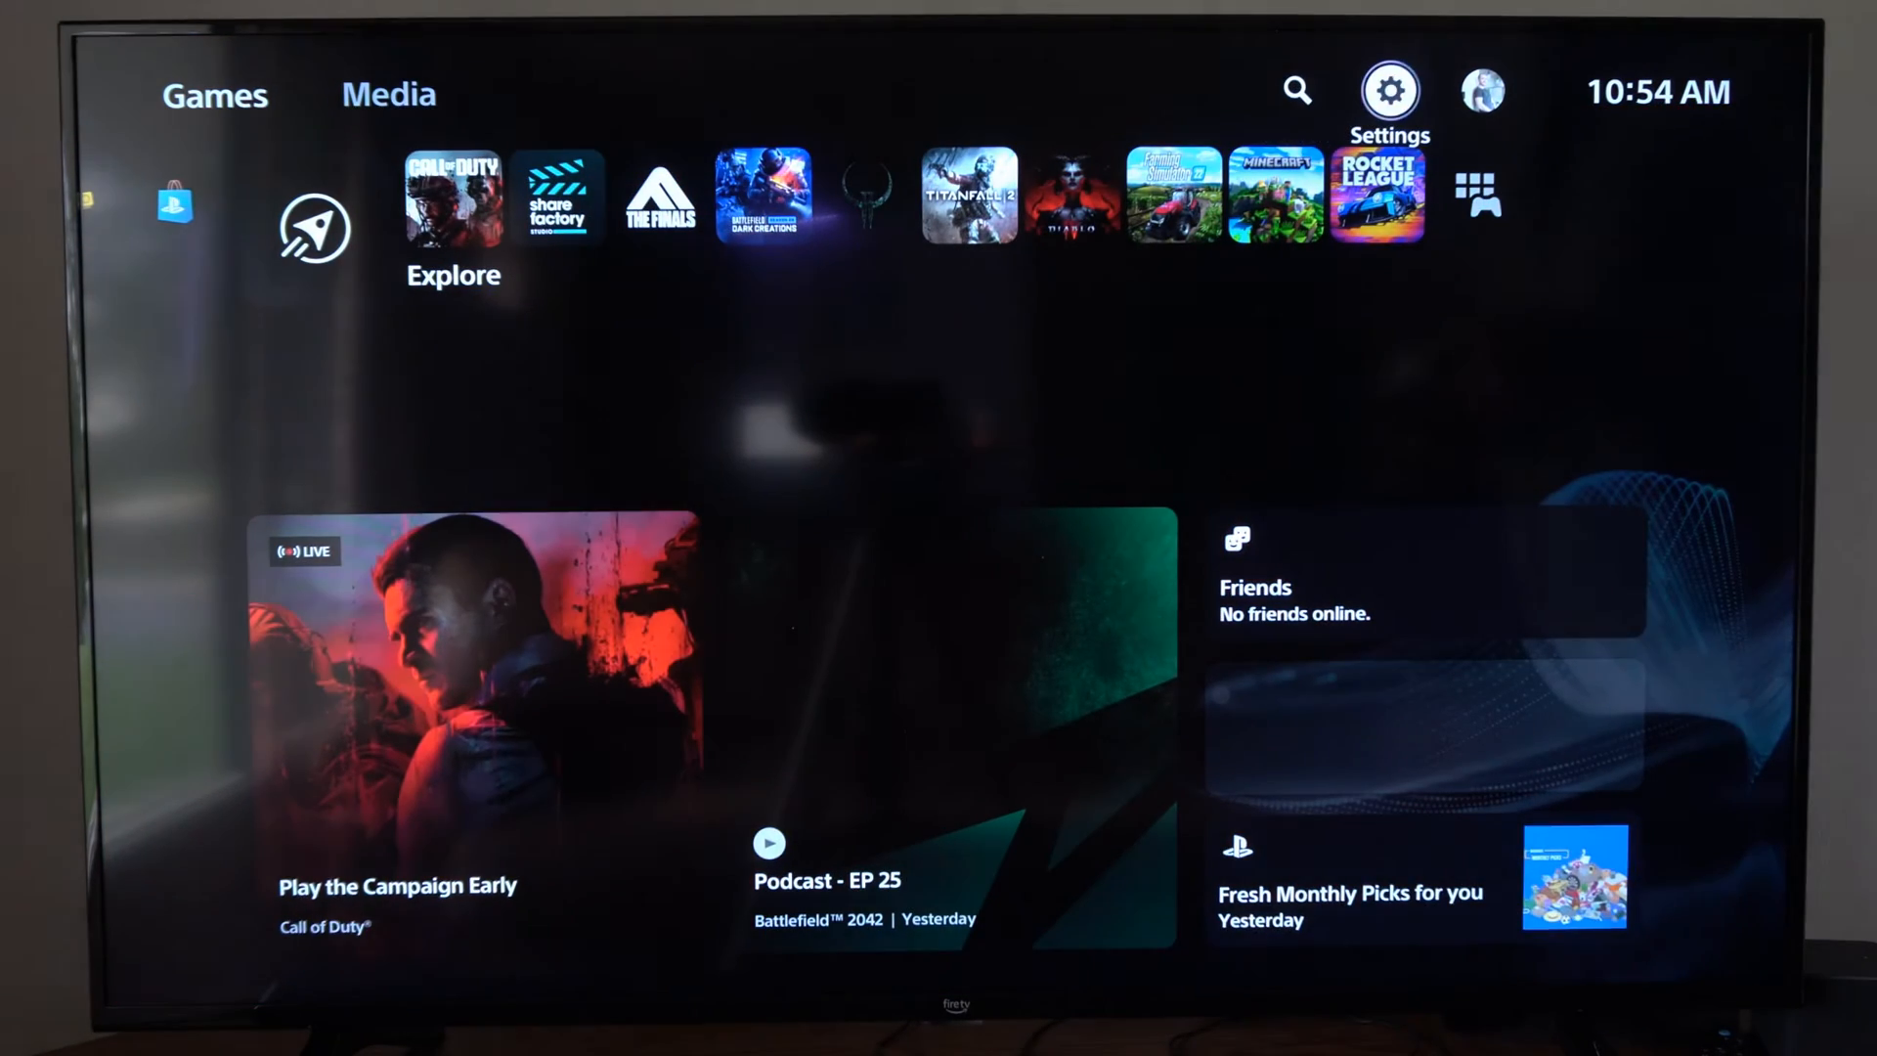
# Go from the home screen into Settings and the System section.
pyautogui.click(1389, 88)
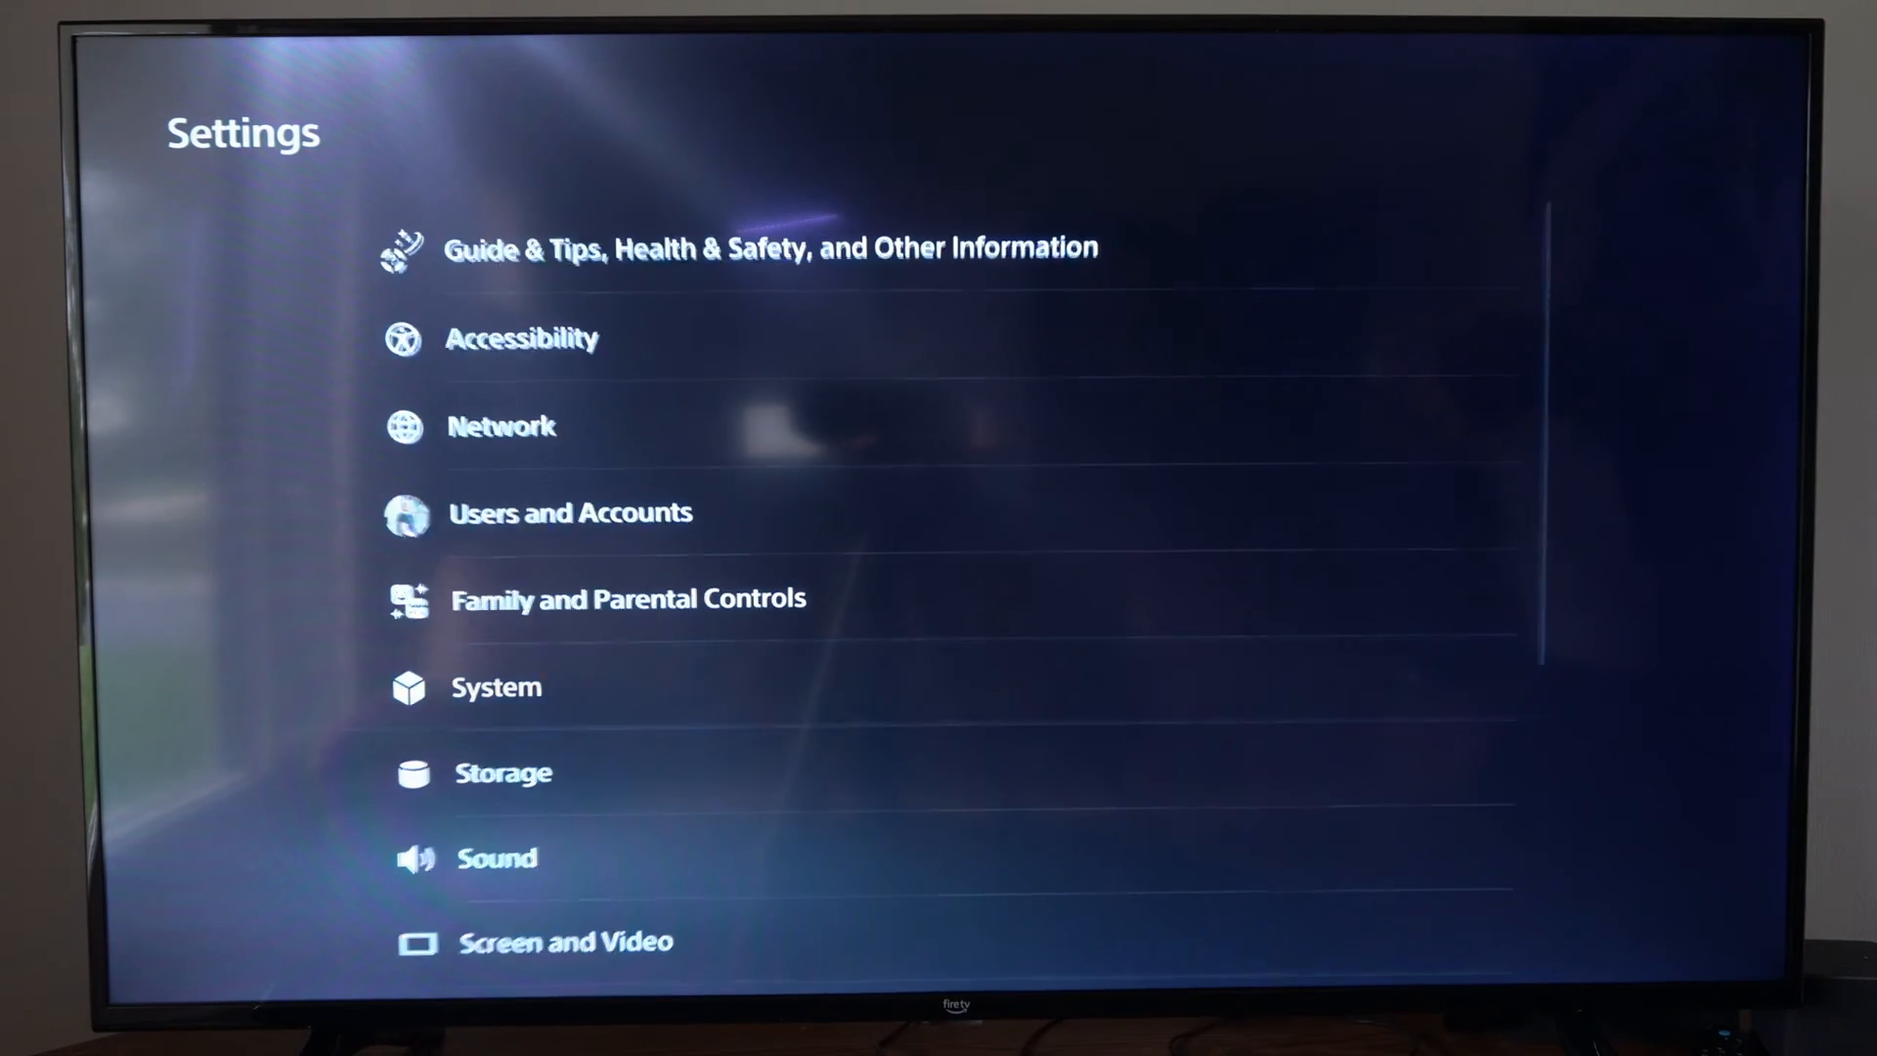
pyautogui.click(495, 687)
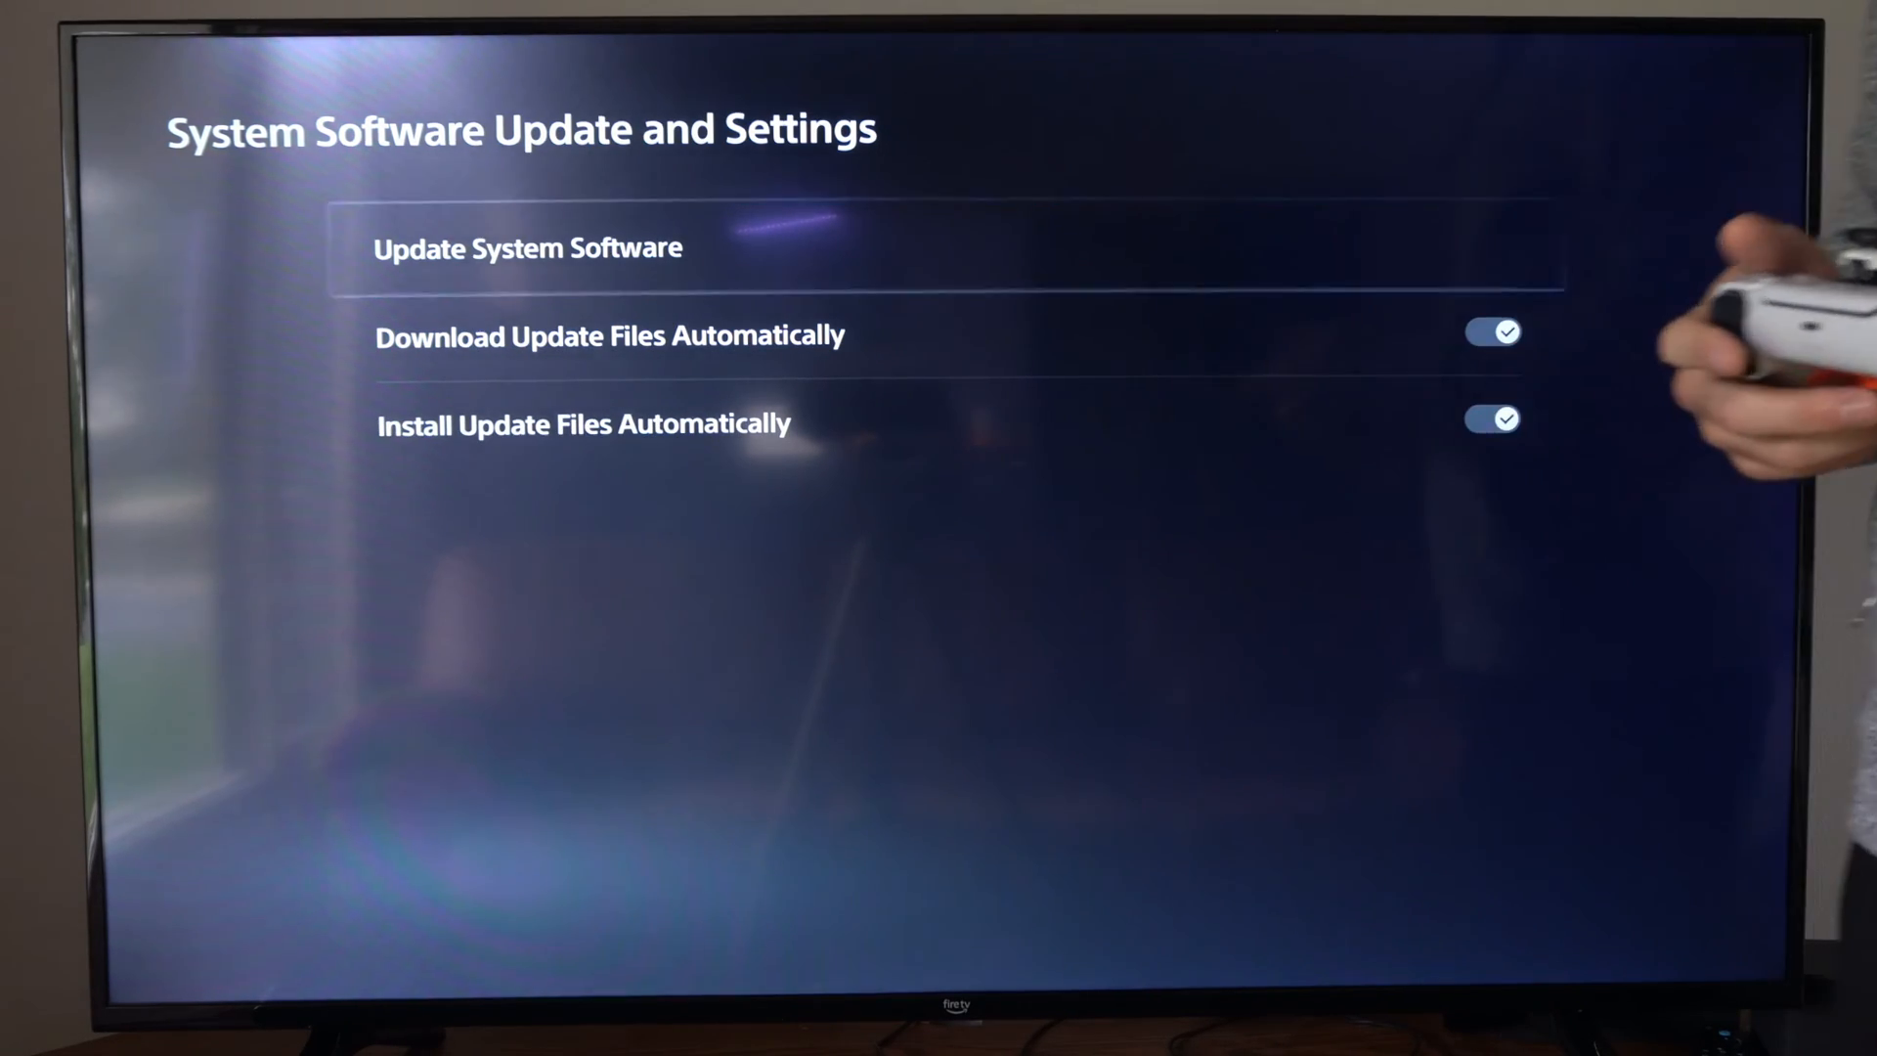
# Back out of the update settings to the System settings list.
pyautogui.press('Back')
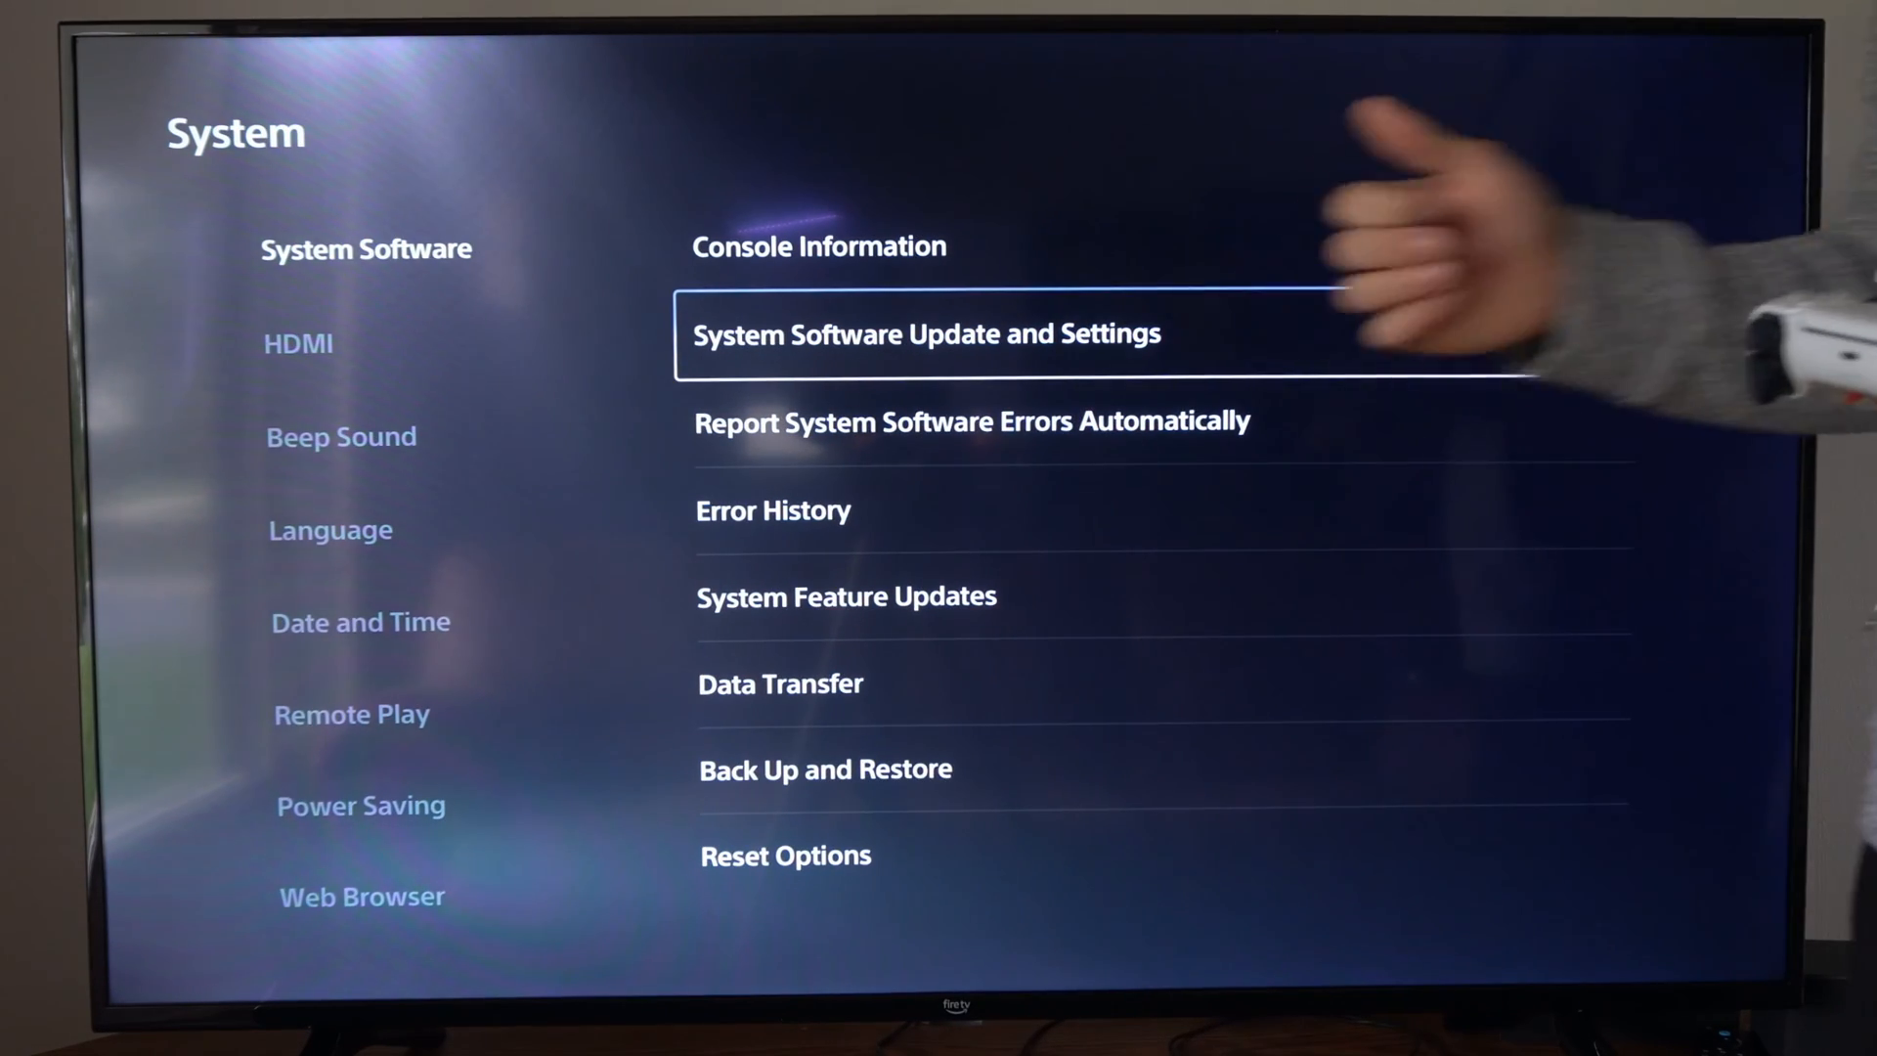